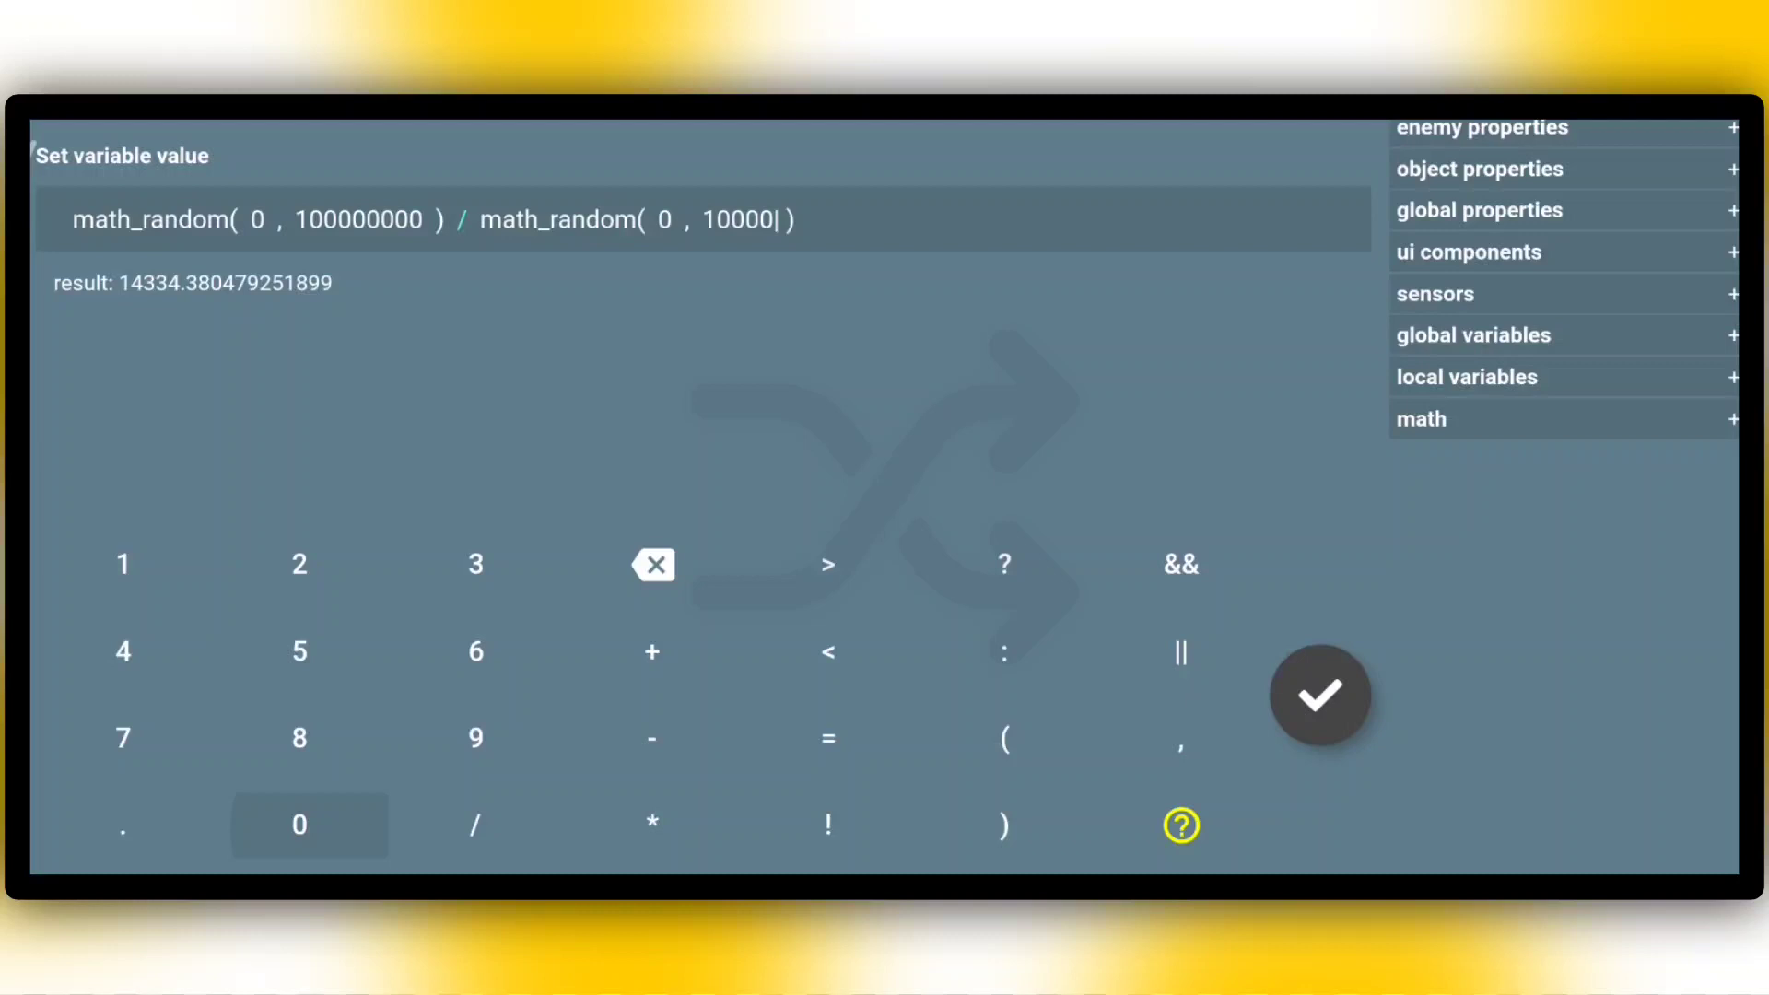
# - Confirm the random-number expression and return to the enemy node script
pyautogui.click(1320, 697)
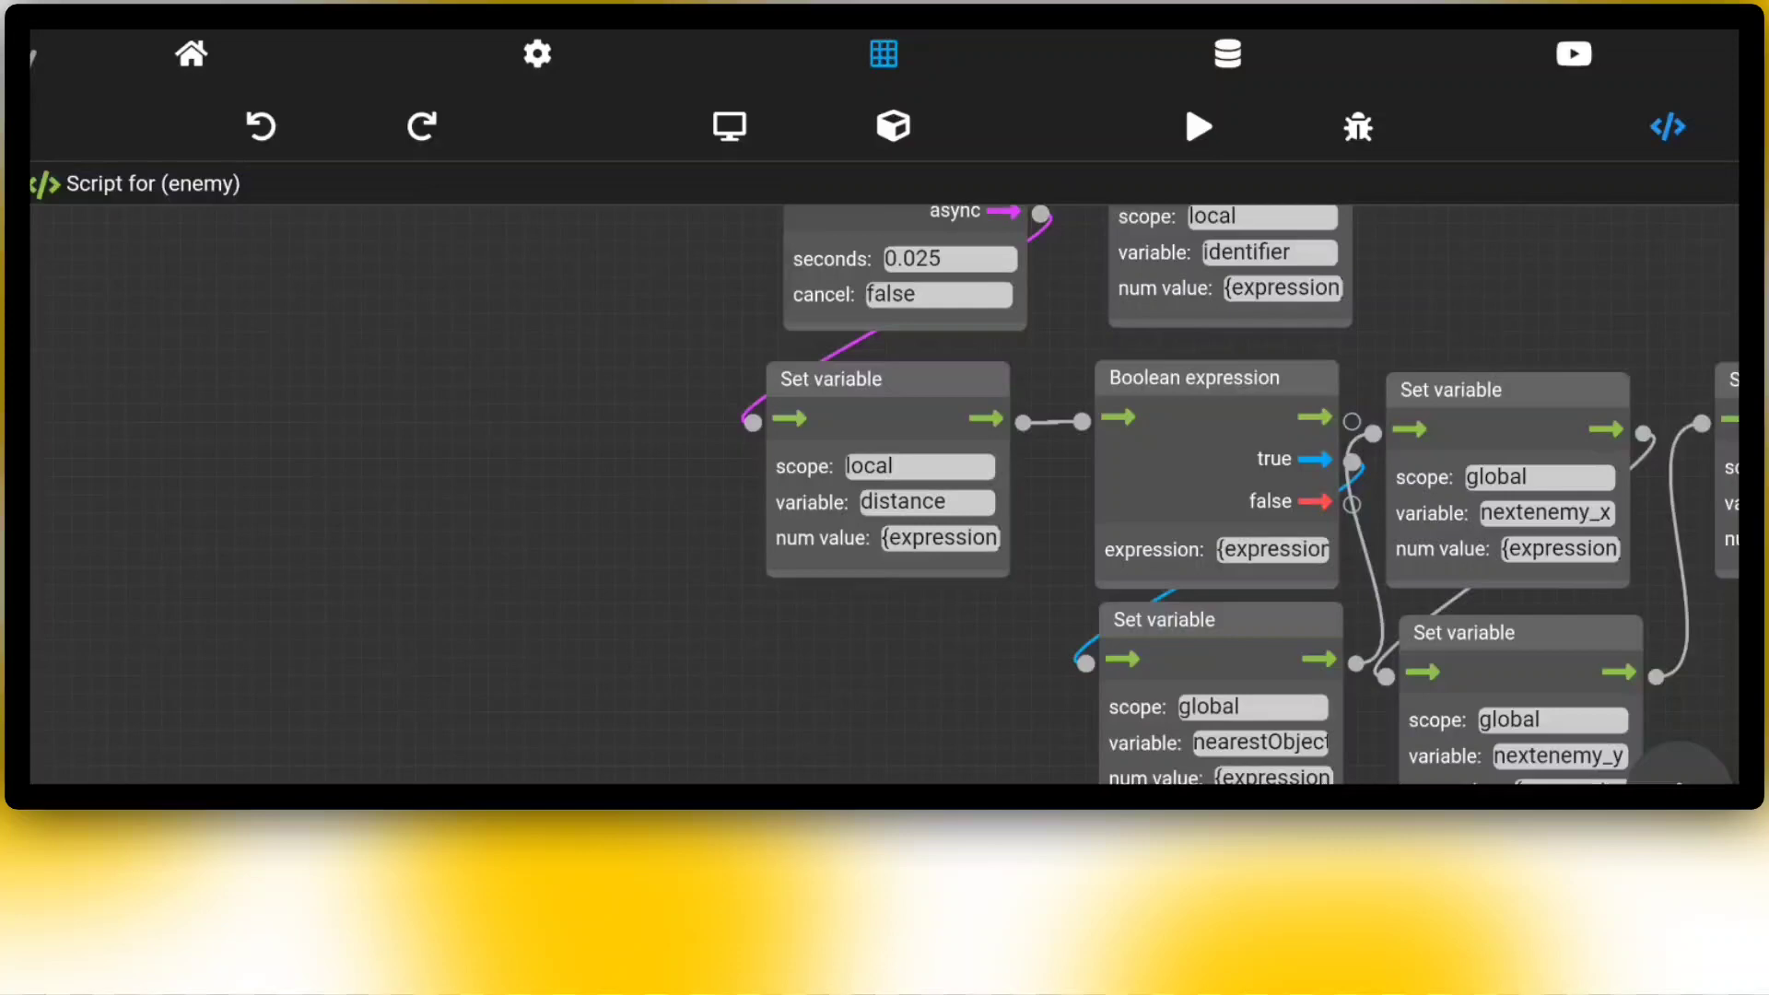
# - Review the math_sqrt distance formula, then bring up the identifier expression
pyautogui.click(940, 538)
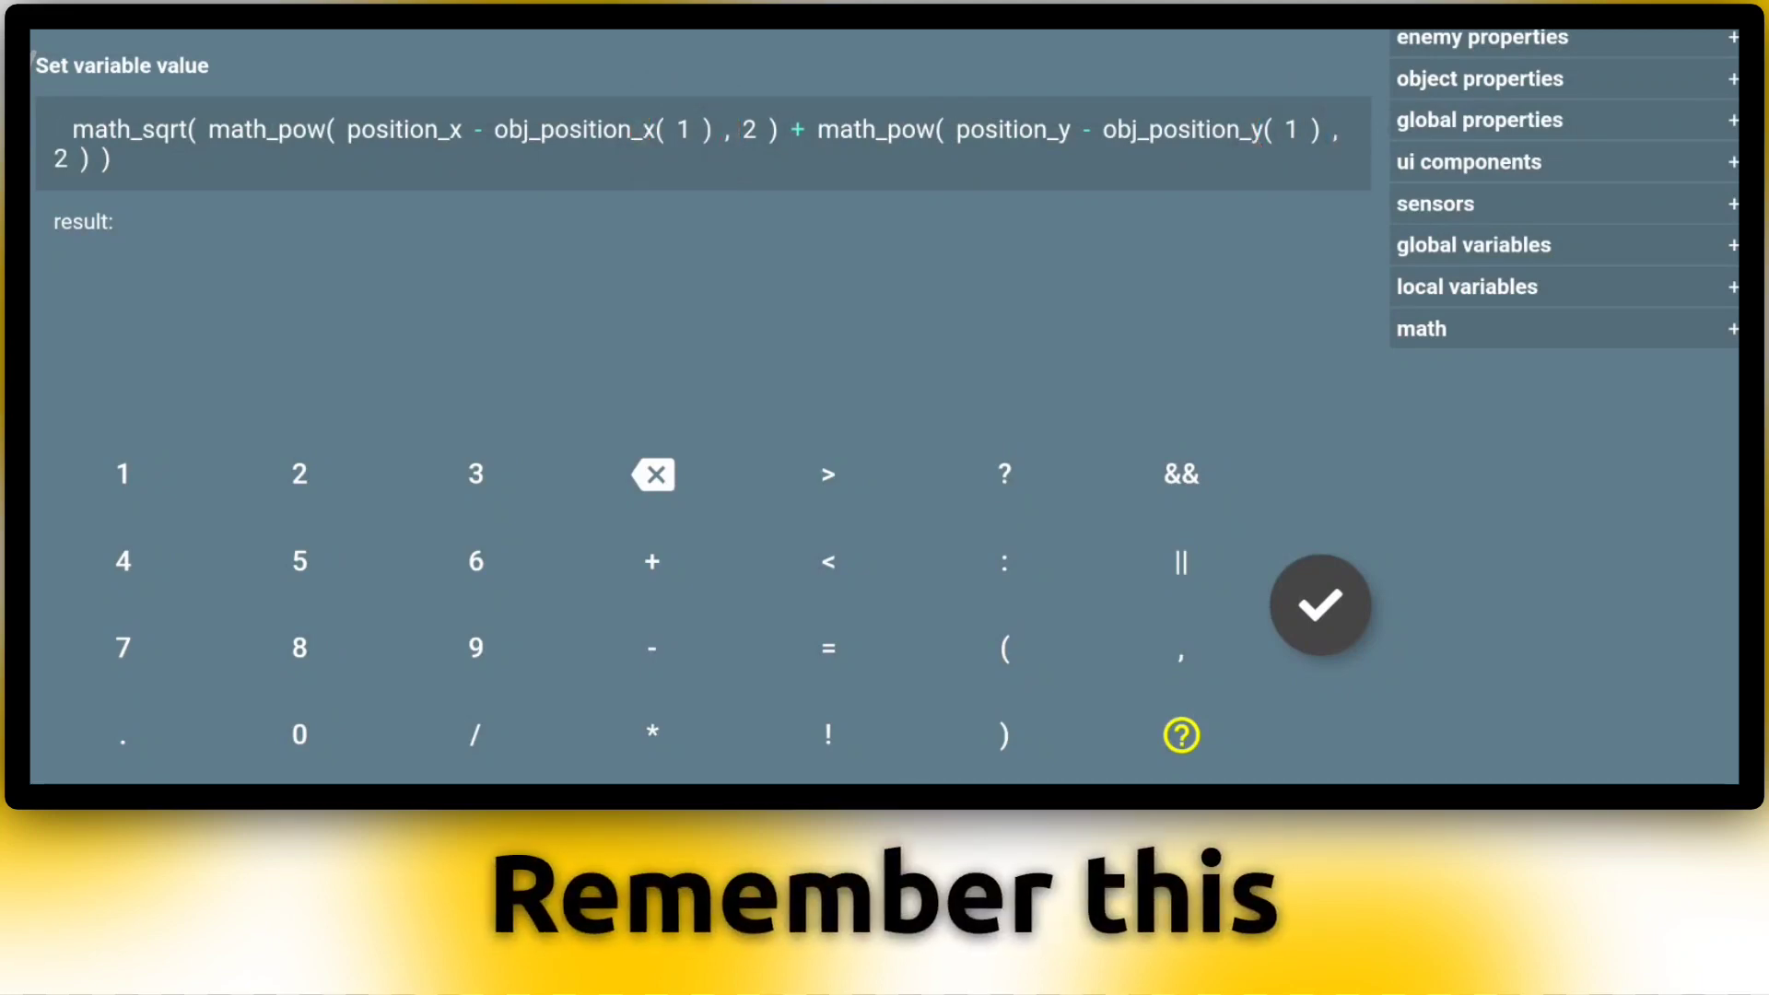
pyautogui.click(1318, 605)
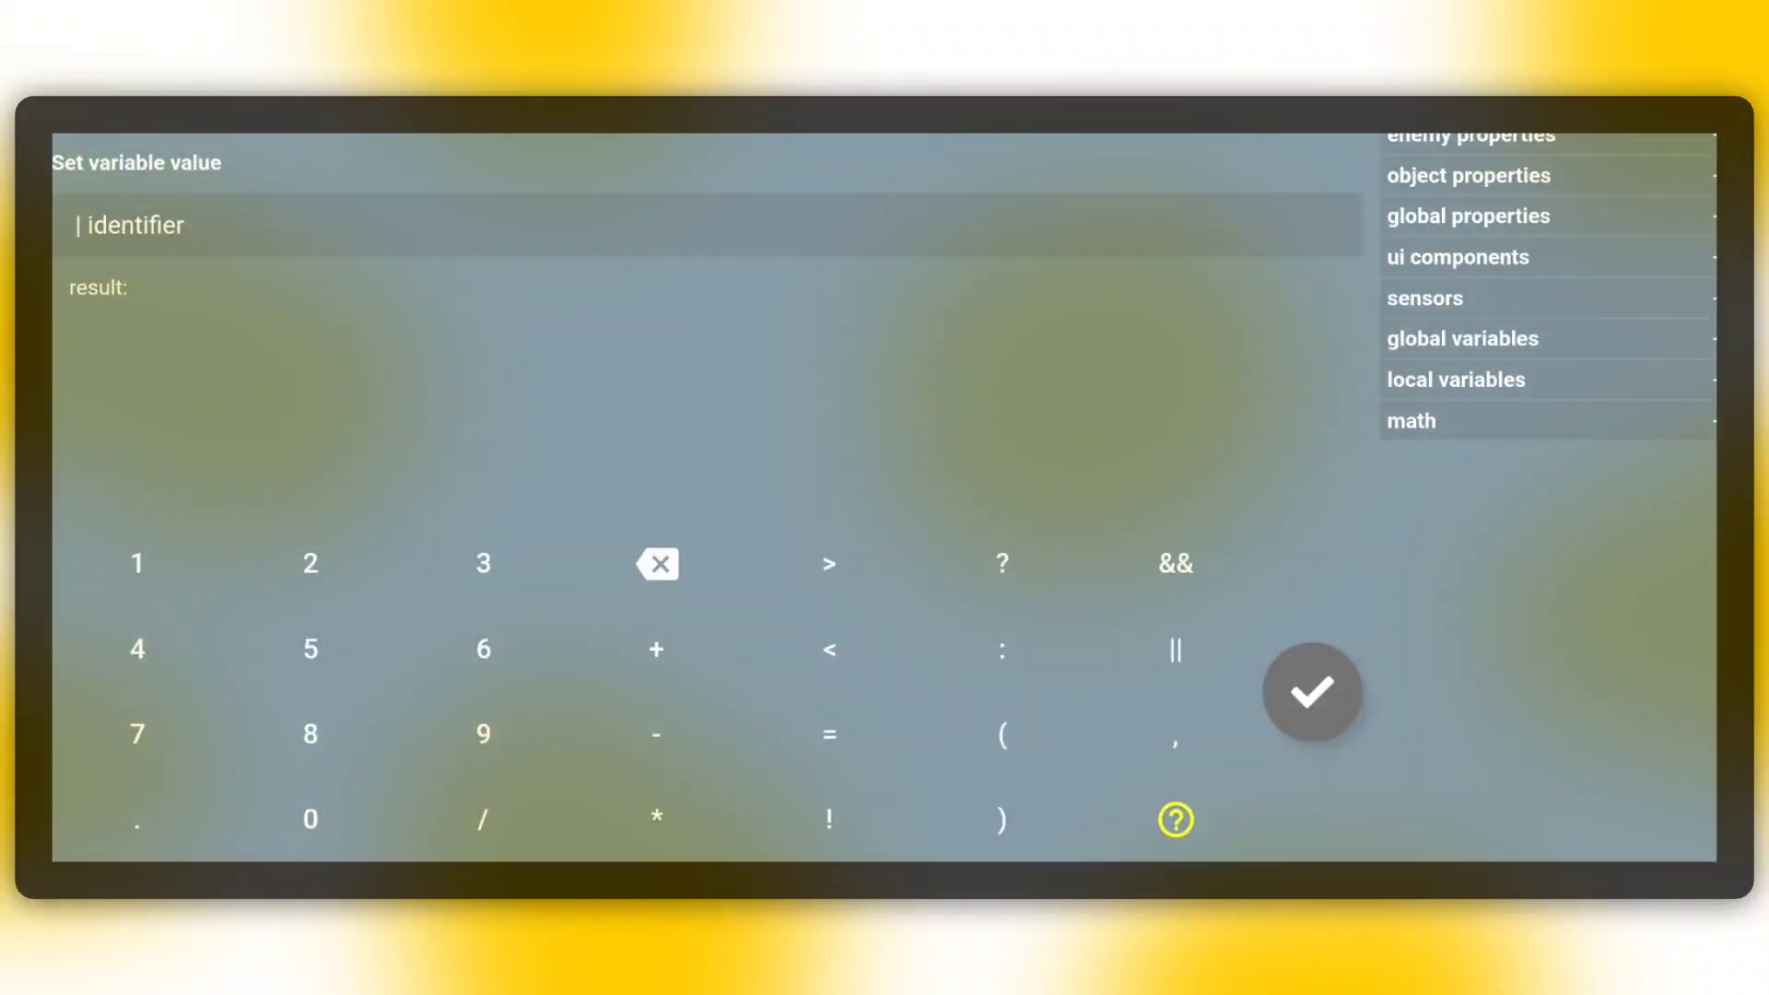
# - Show the nearest indicator's Set transform using math_lerp(position_x, nextenemy_x, 0.5)
pyautogui.click(1310, 691)
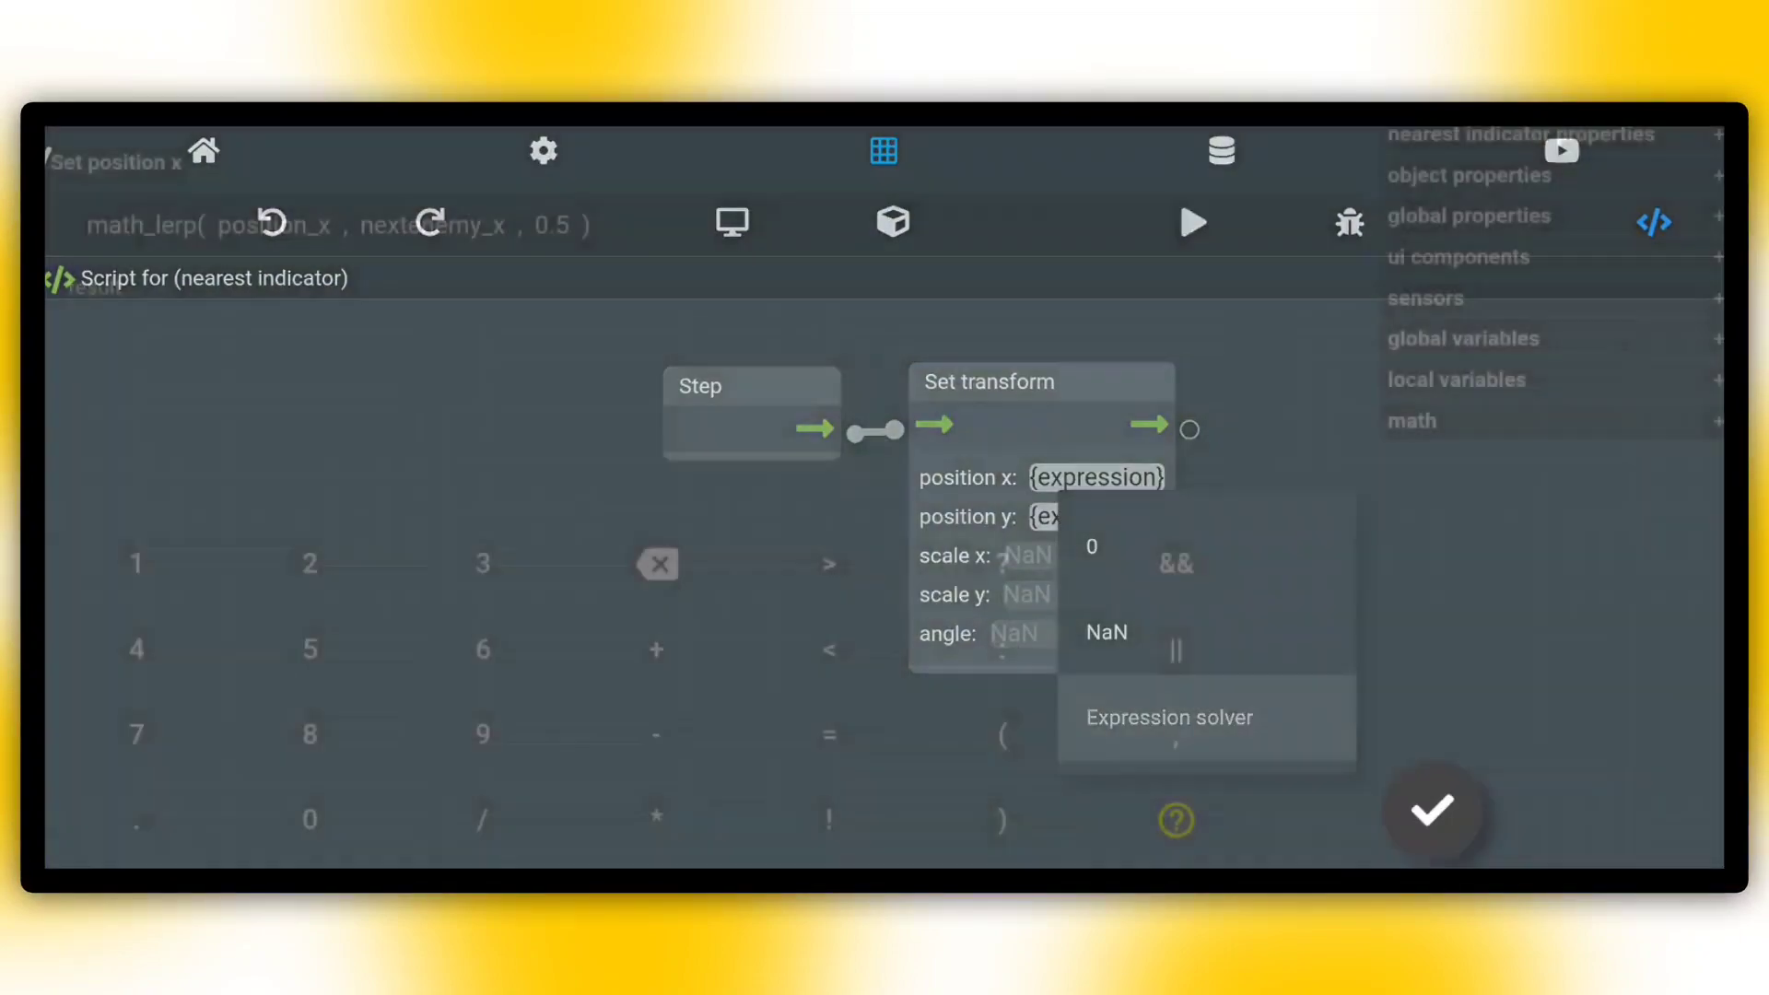